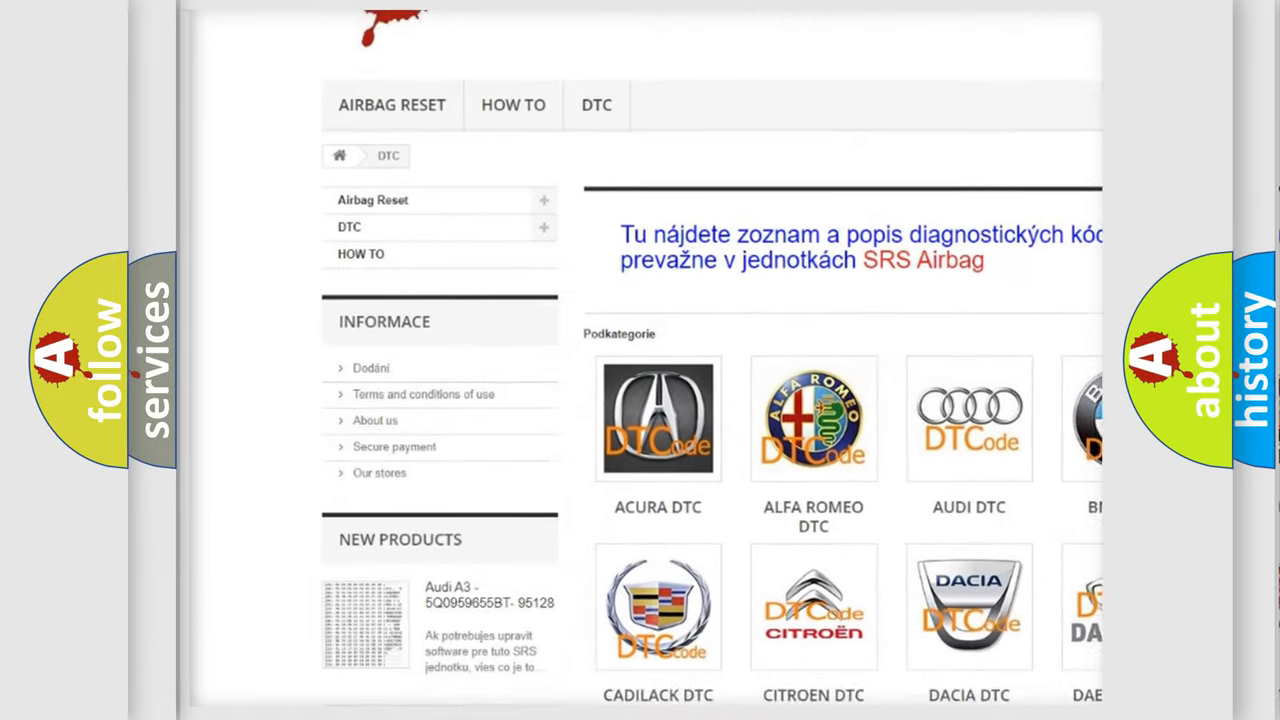
pyautogui.scroll(-3)
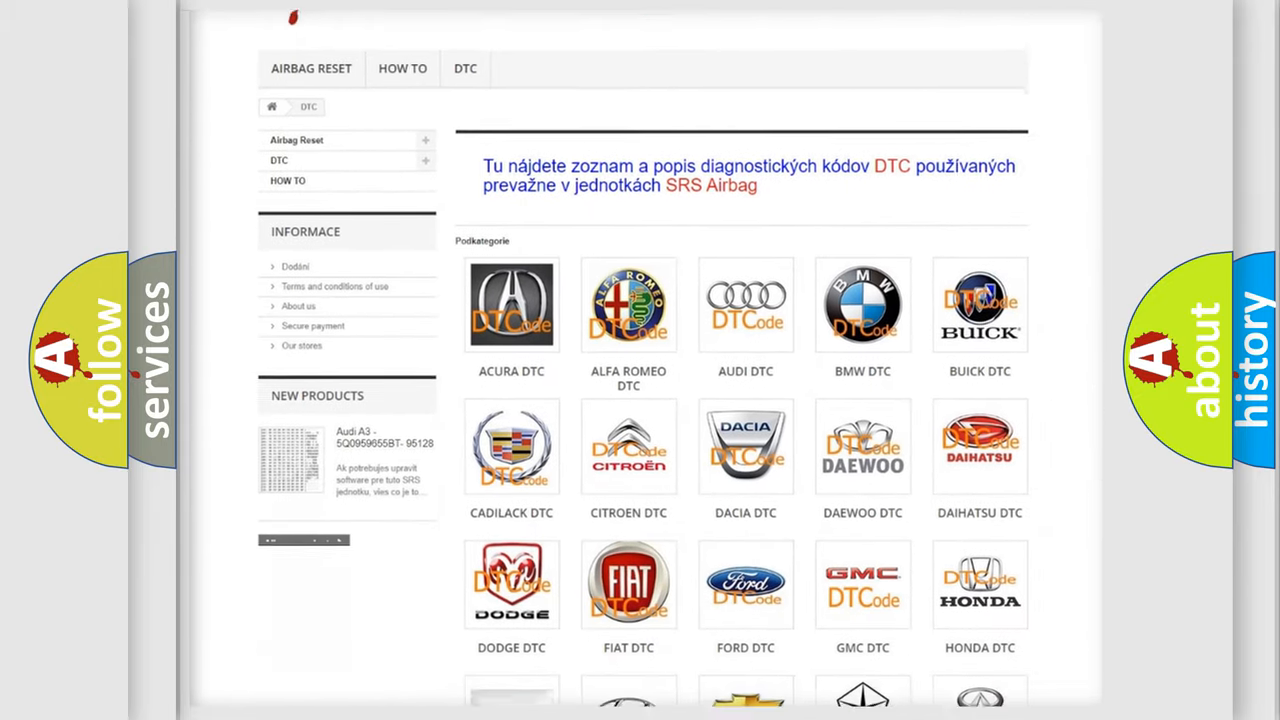
pyautogui.scroll(-3)
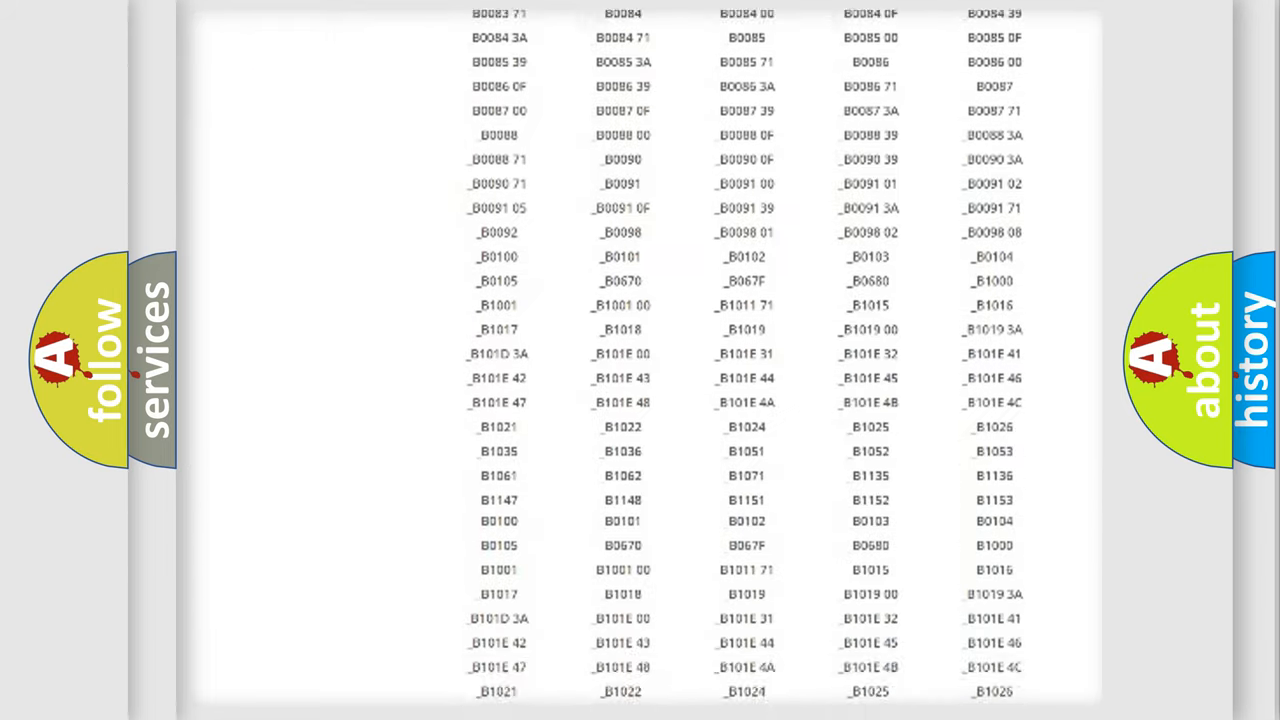
pyautogui.scroll(-3)
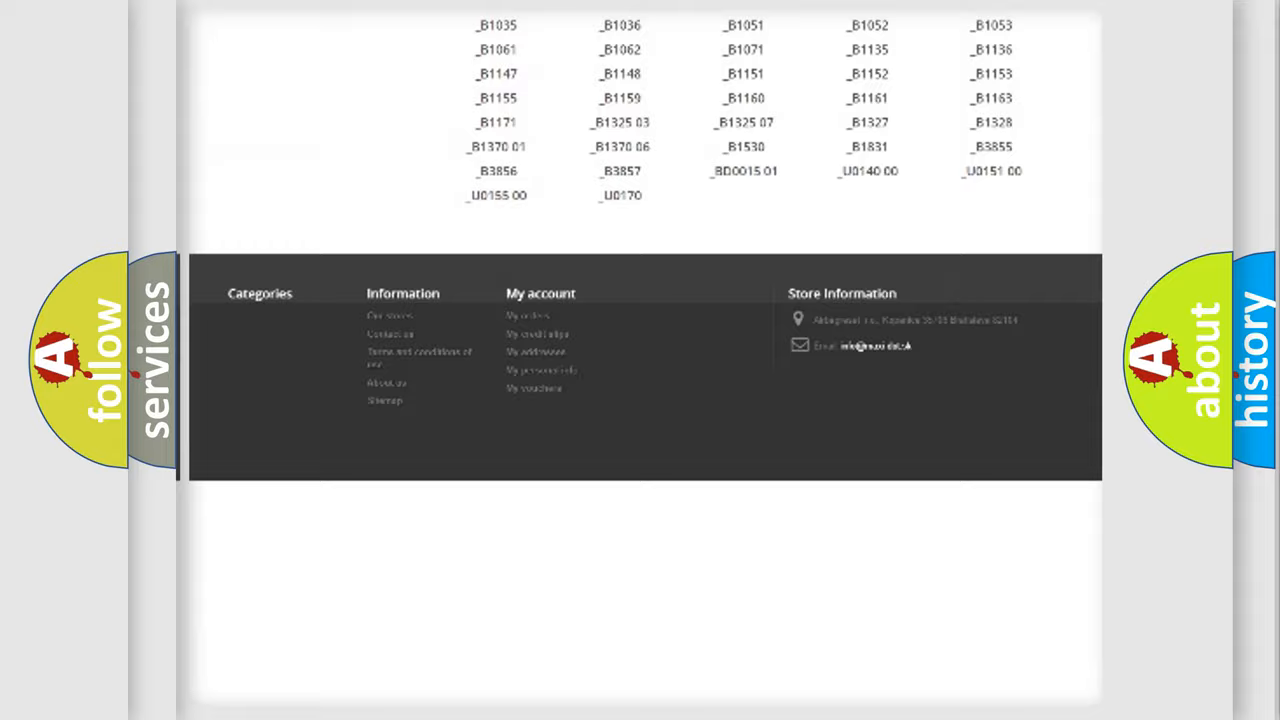